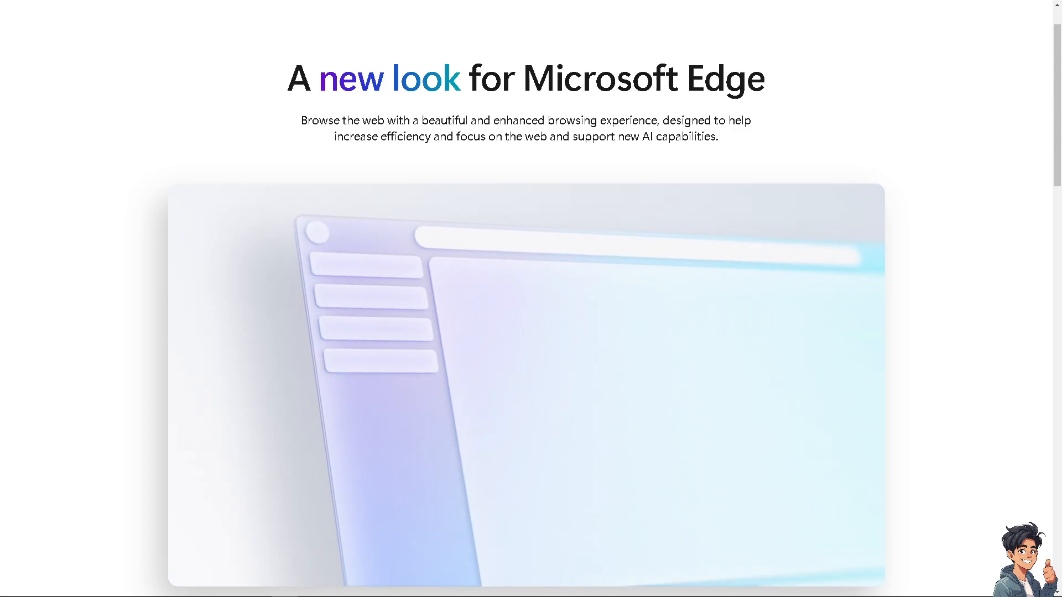
- Use the Try Edge button on the Edge product page to get the launch prompt
scroll(up, 3)
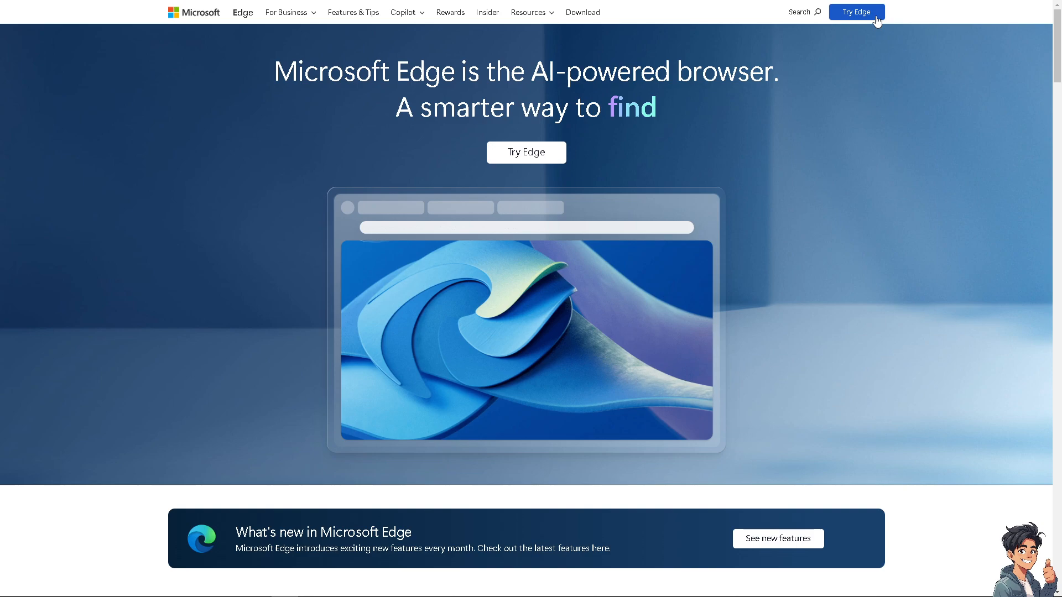
click(856, 12)
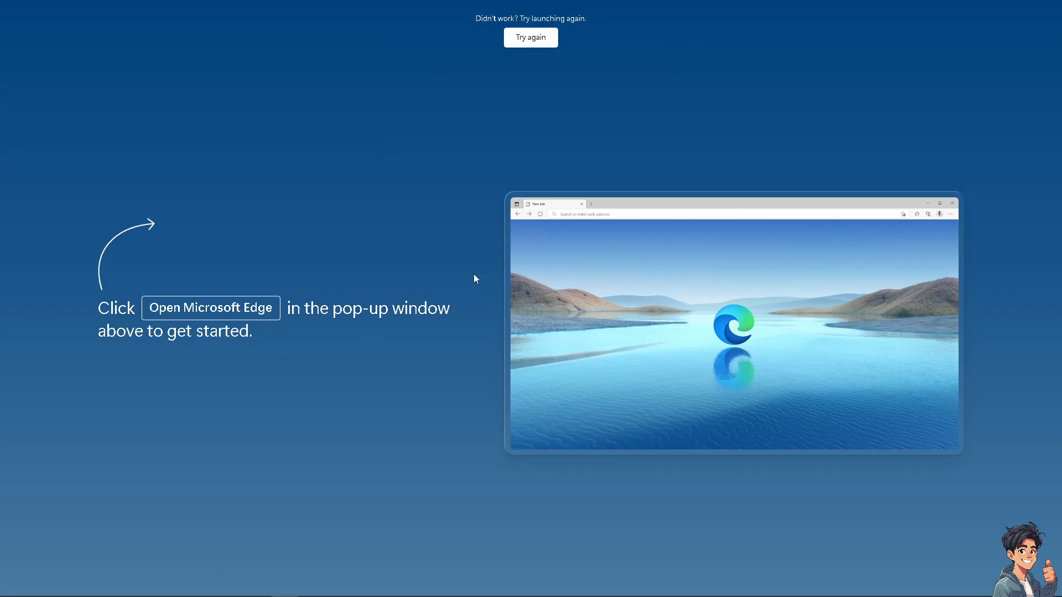
mouse_move(361, 250)
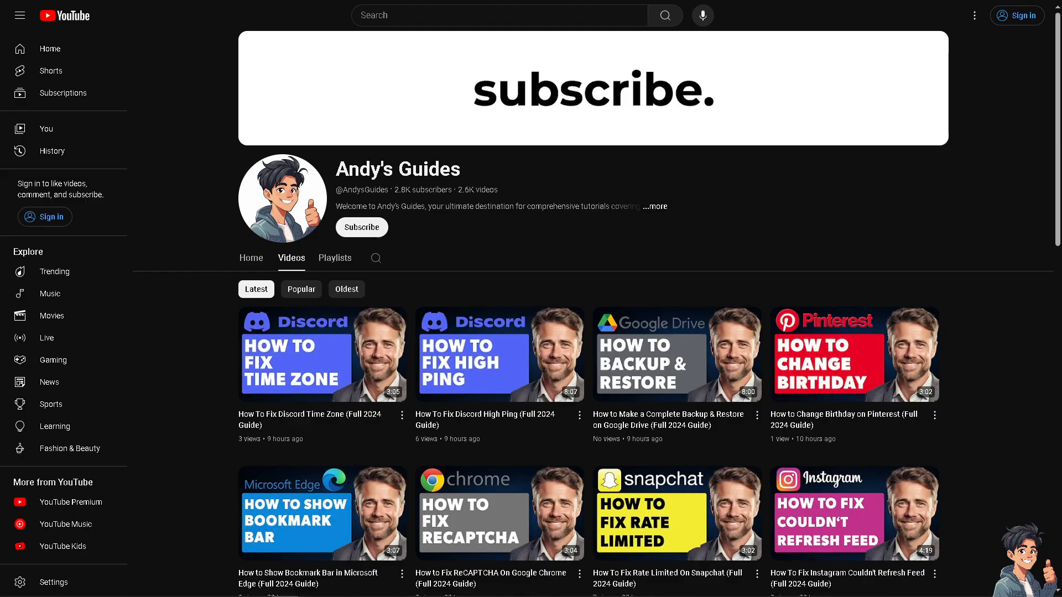
mouse_move(974, 15)
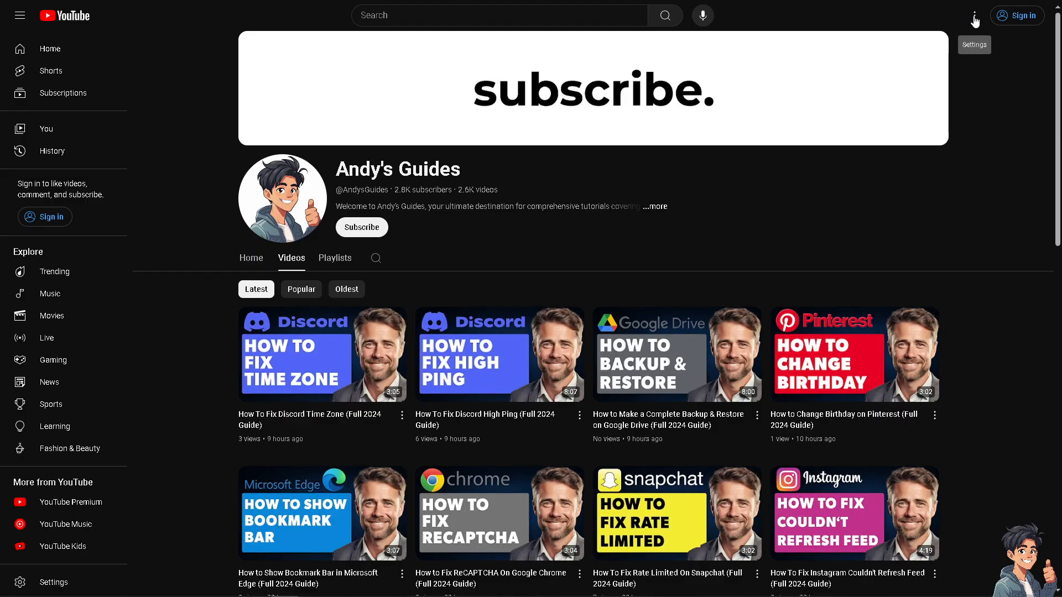
- Open Edge Settings from the menu to show the Your profile section
click(974, 15)
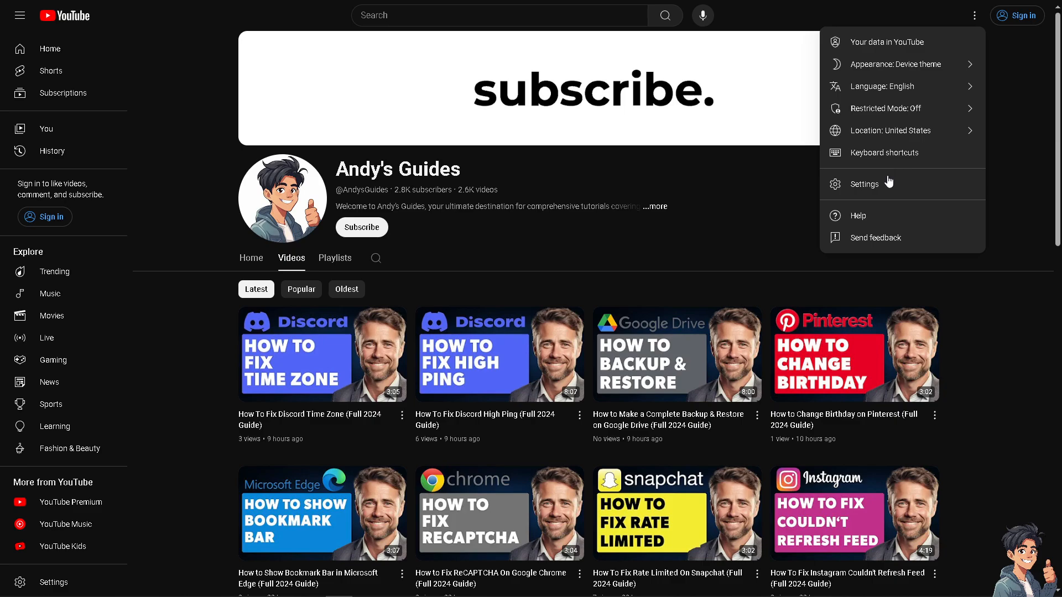
click(864, 183)
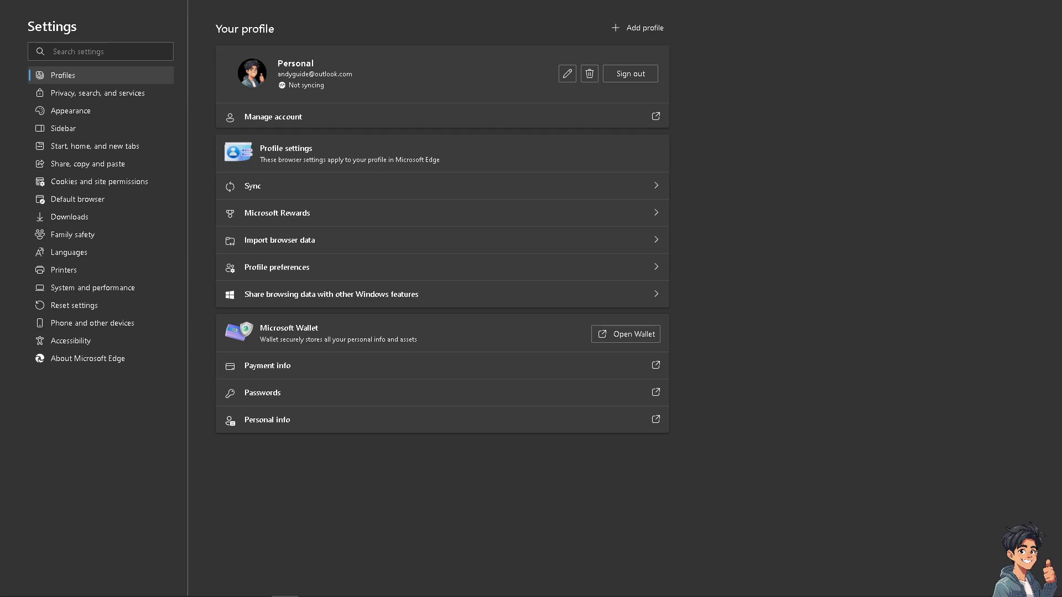
mouse_move(407, 79)
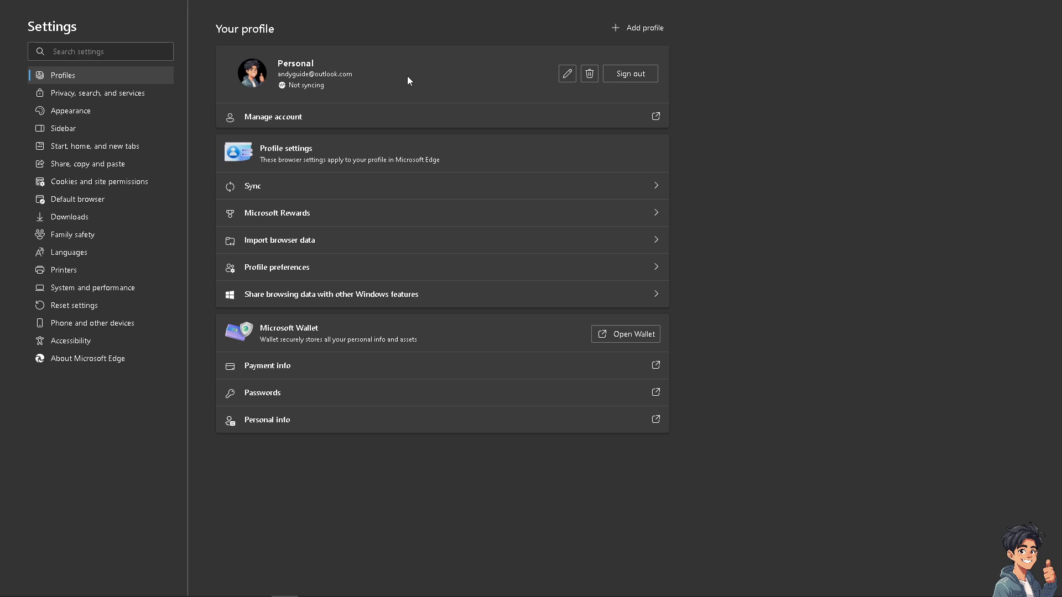
mouse_move(588, 73)
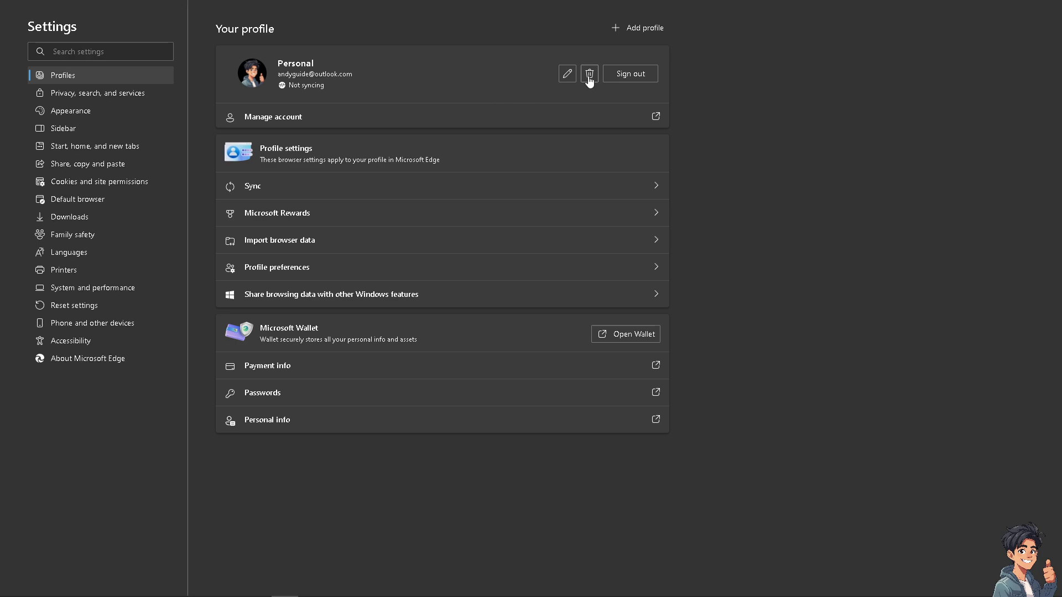
click(589, 73)
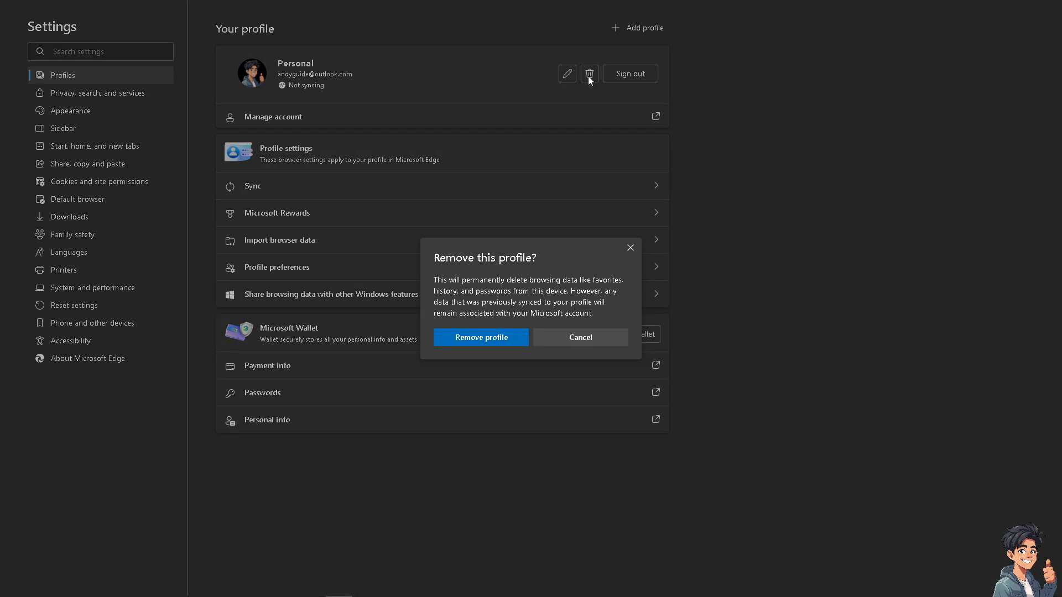
mouse_move(468, 273)
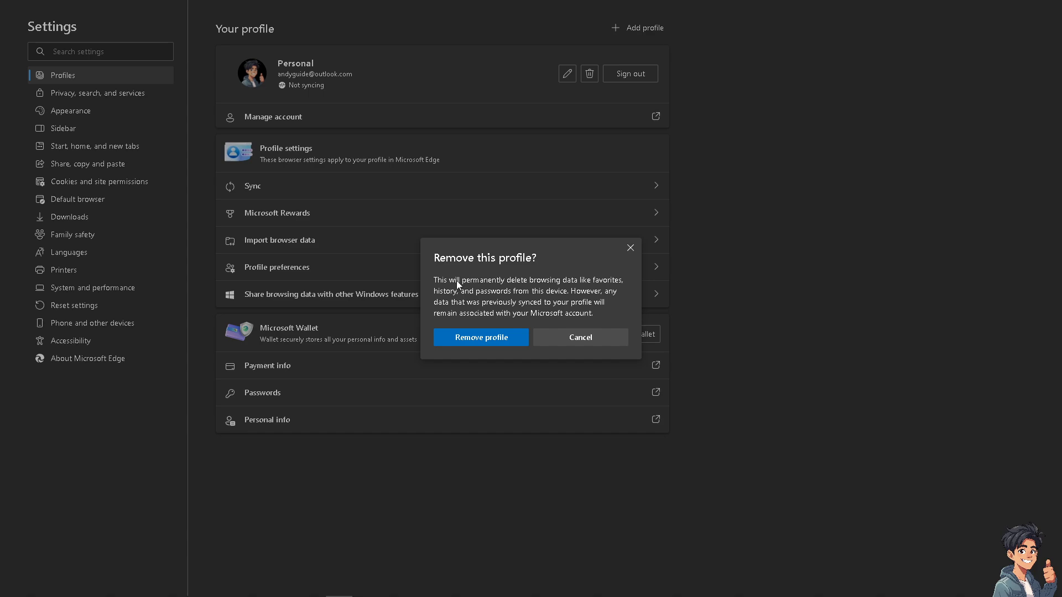
mouse_move(539, 290)
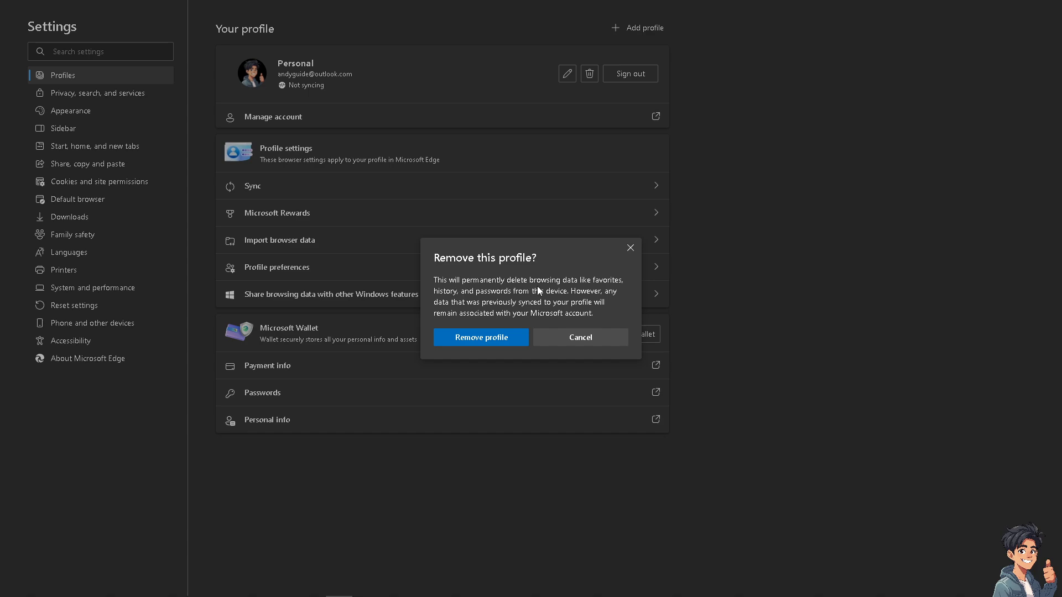
mouse_move(548, 298)
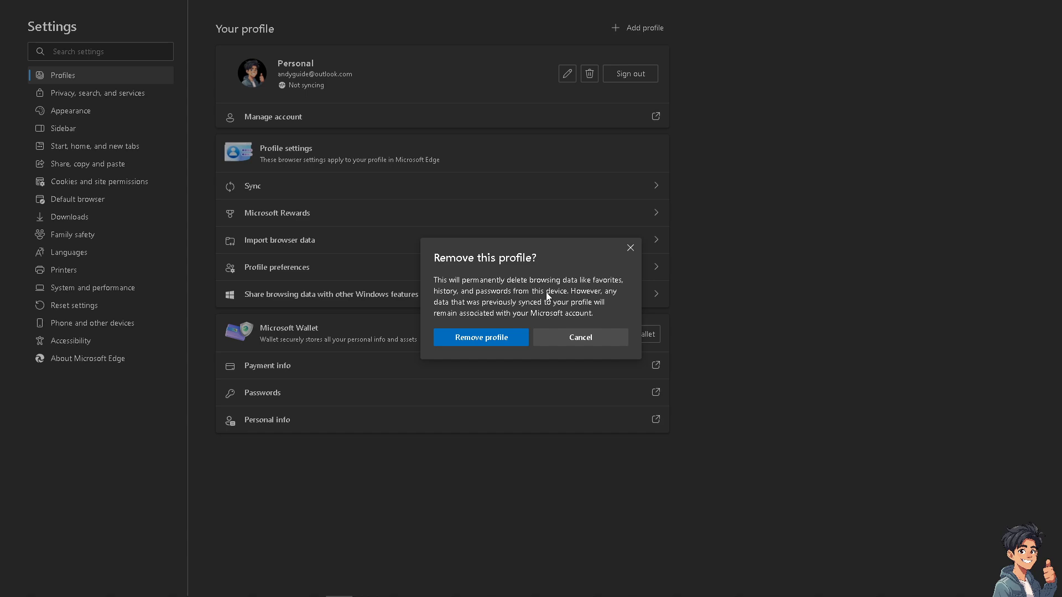
mouse_move(546, 300)
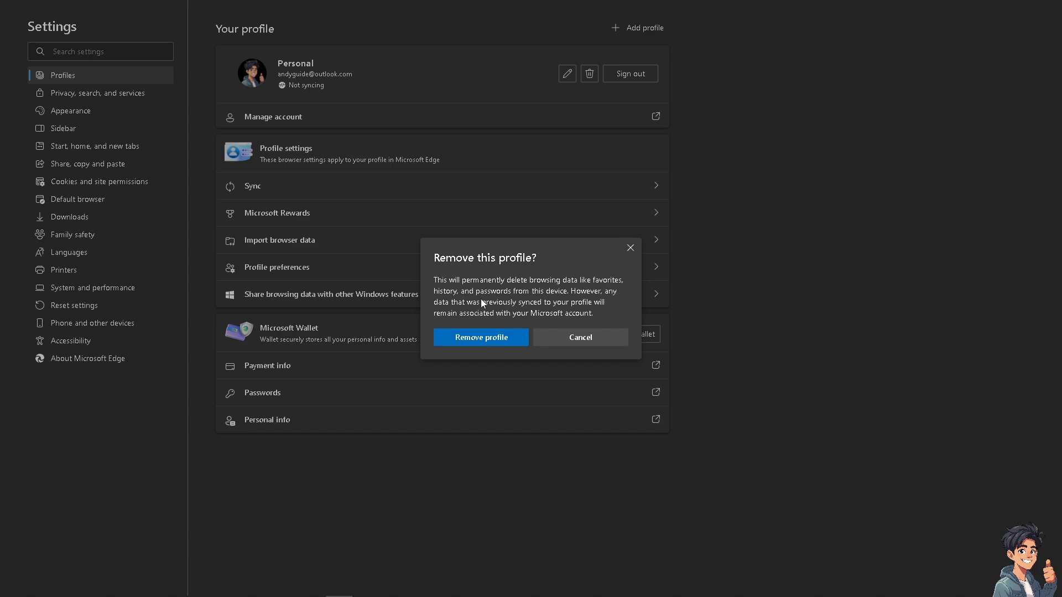
mouse_move(482, 303)
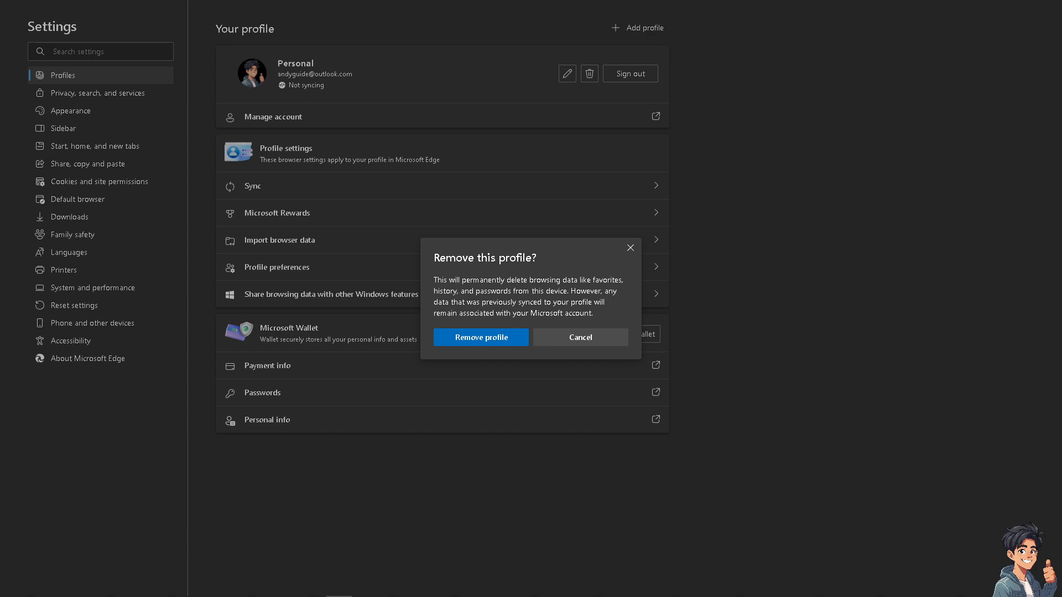
mouse_move(359, 262)
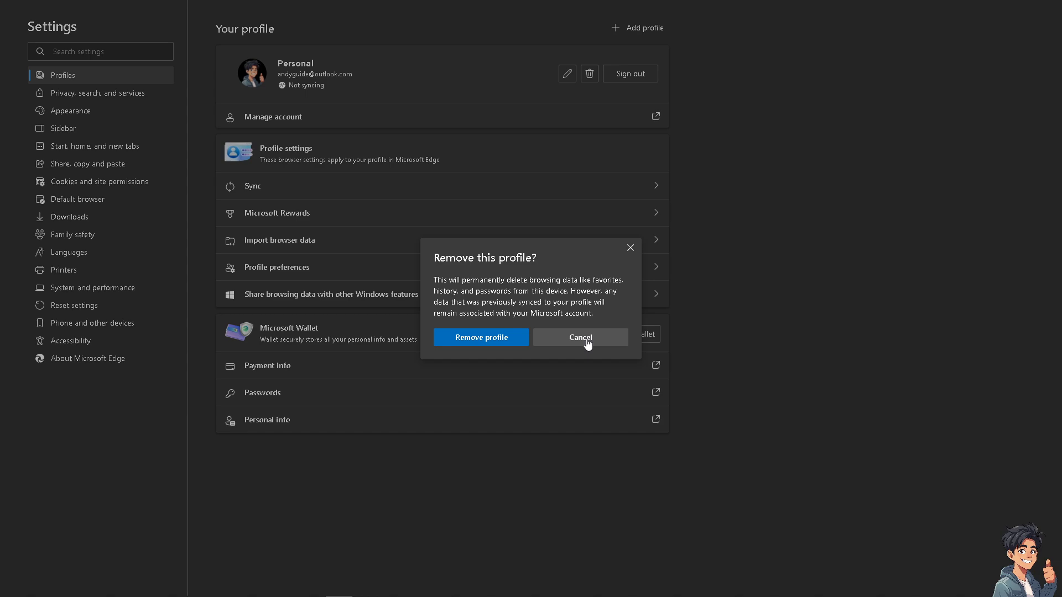
click(579, 337)
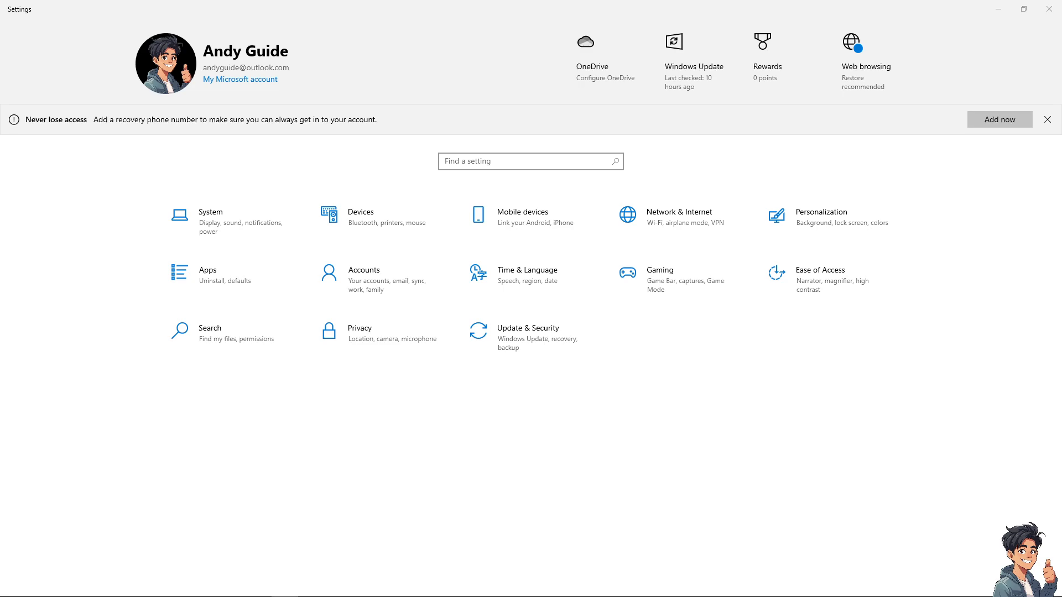
mouse_move(160, 199)
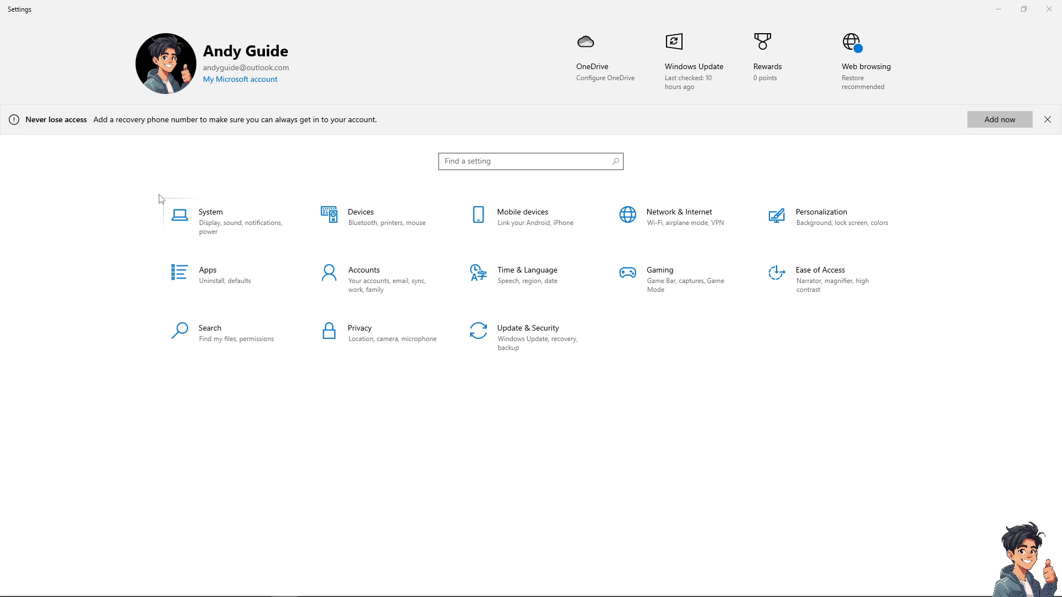
mouse_move(157, 193)
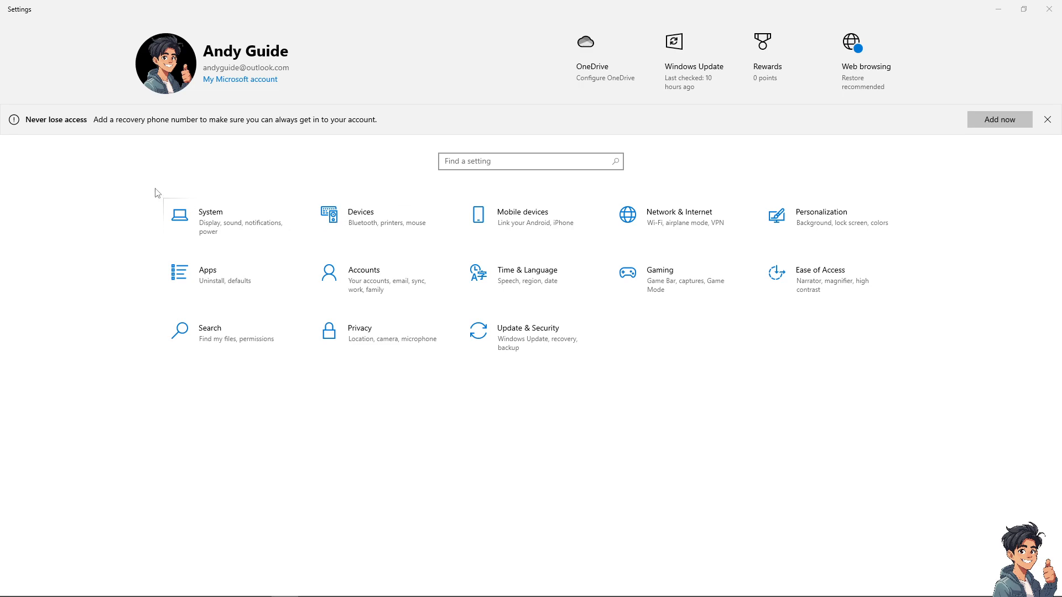
mouse_move(397, 267)
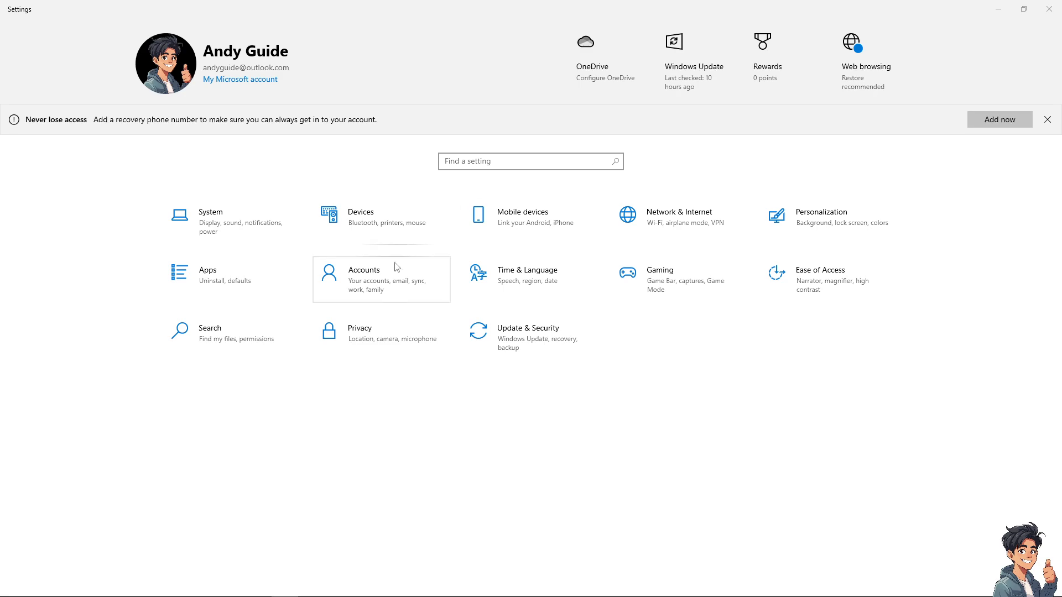
mouse_move(378, 297)
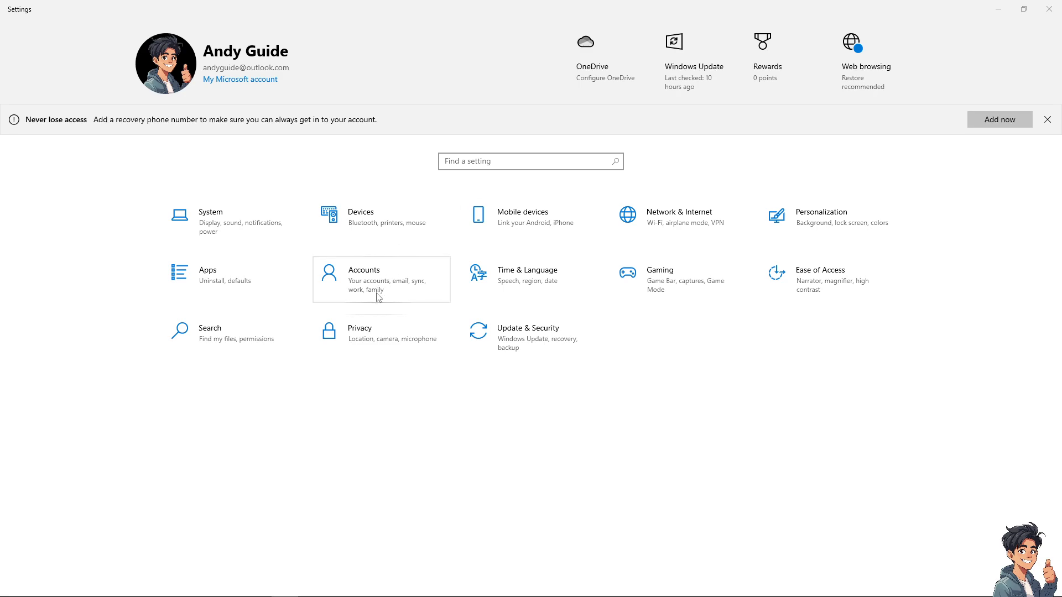
mouse_move(283, 501)
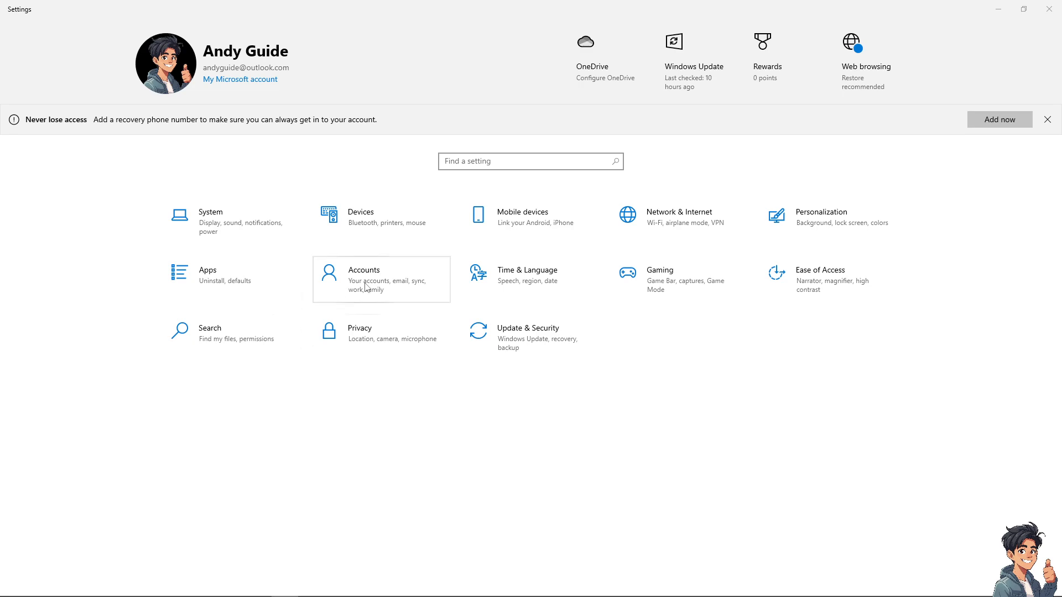
- Open the Accounts tile to see the signed-in Microsoft account's Your info page
click(364, 275)
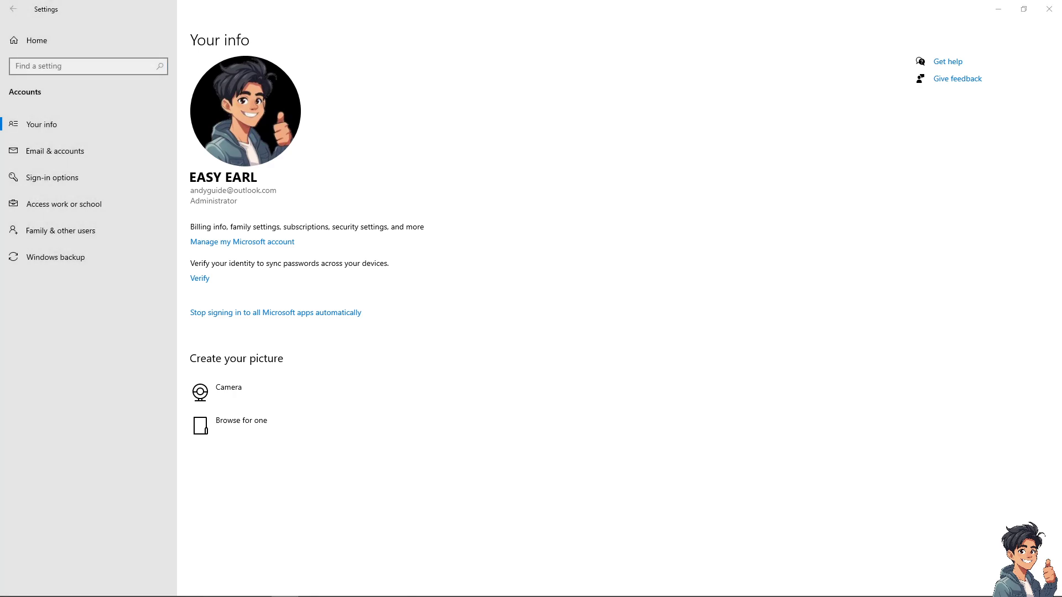
- View Email & accounts, listing the Microsoft account used by other apps
click(54, 151)
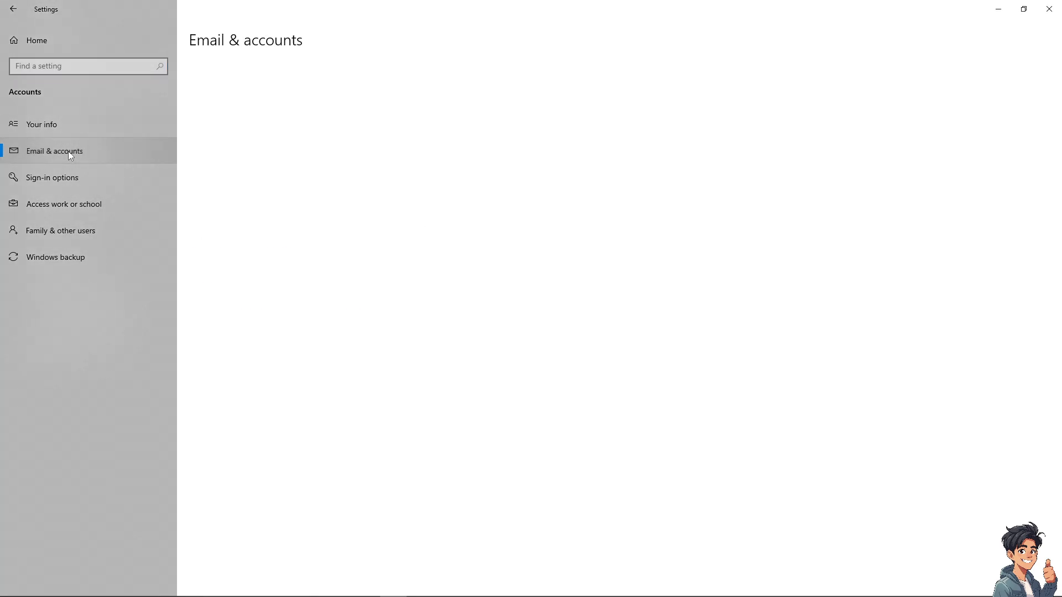
click(55, 150)
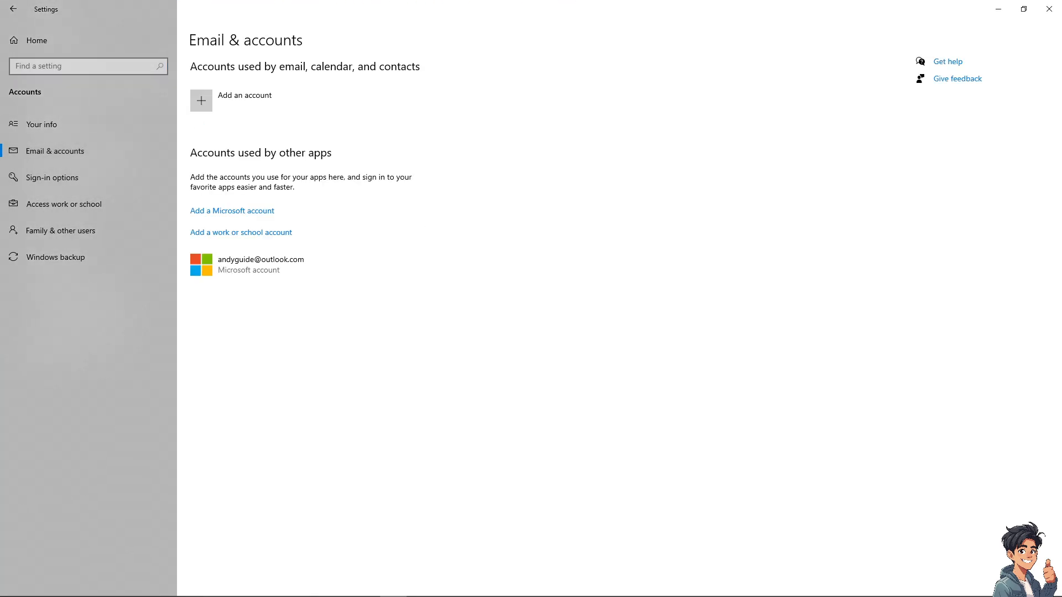
mouse_move(458, 189)
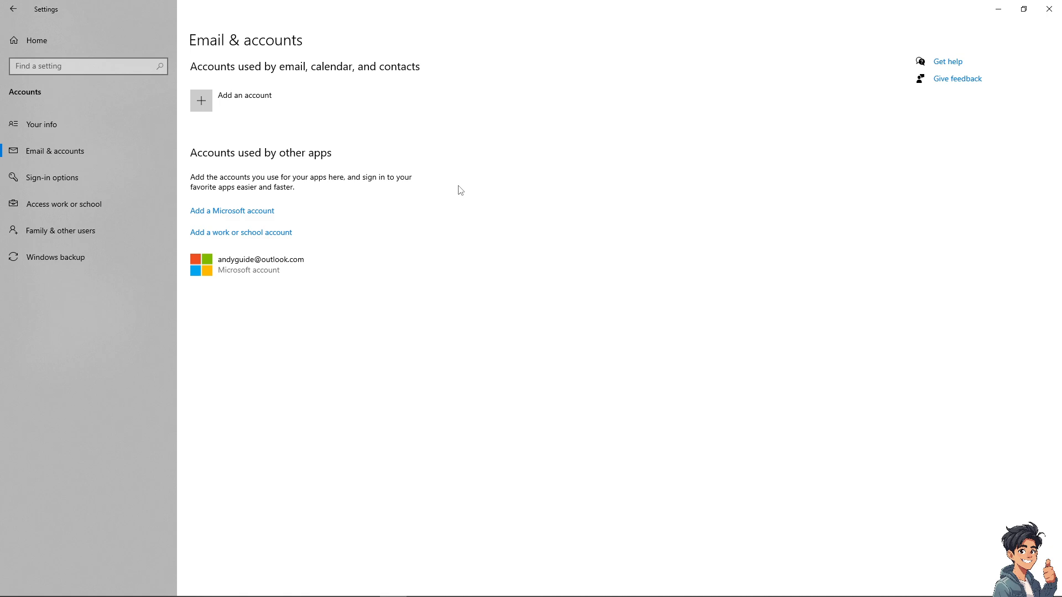
mouse_move(14, 443)
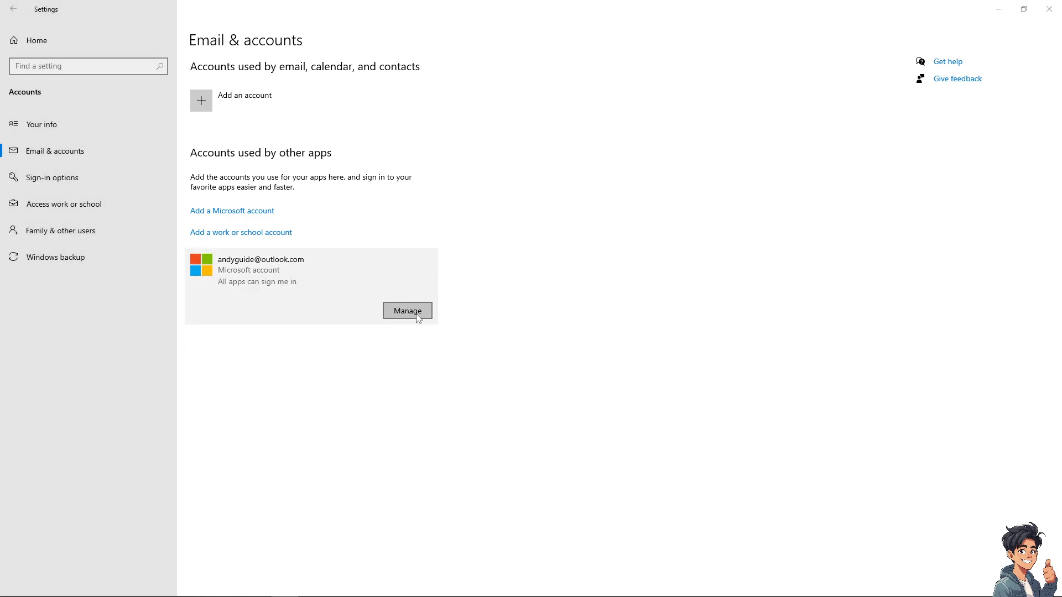
mouse_move(360, 343)
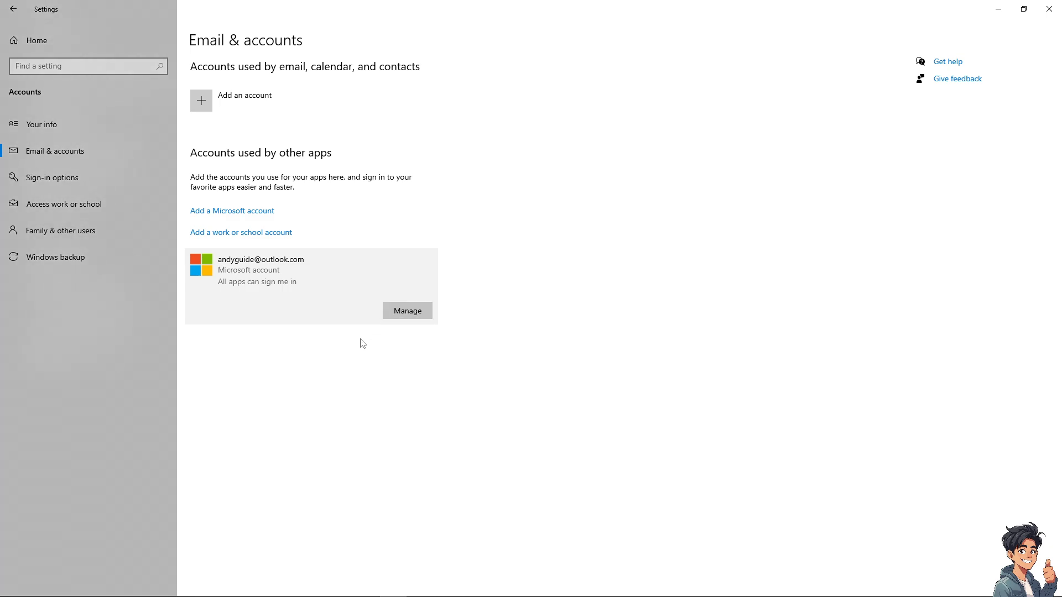
mouse_move(352, 280)
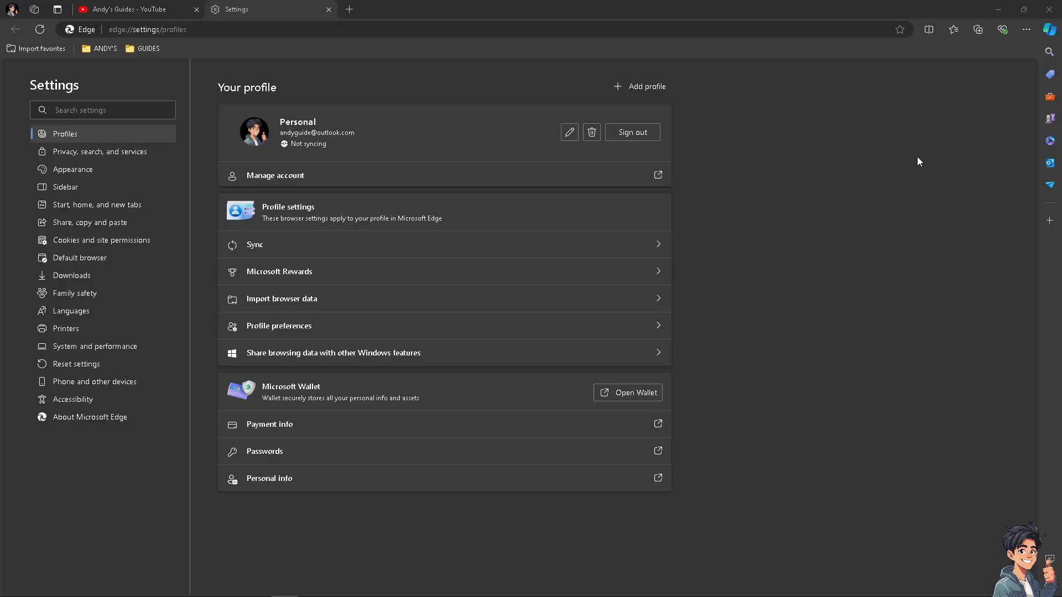
- Open the Microsoft Edge help & learning page through Help and feedback > Help
click(1026, 29)
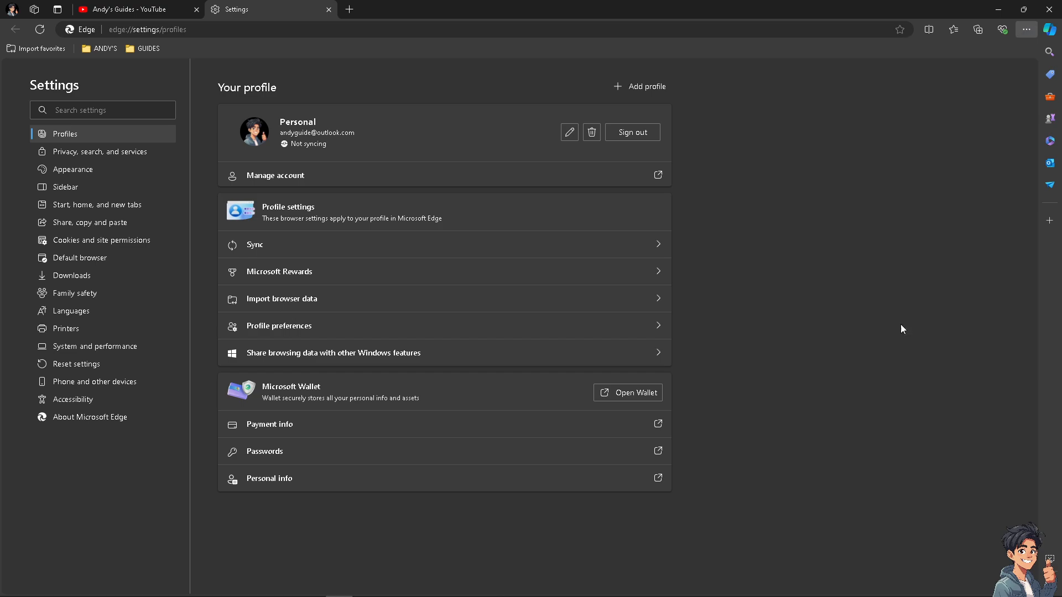
click(102, 110)
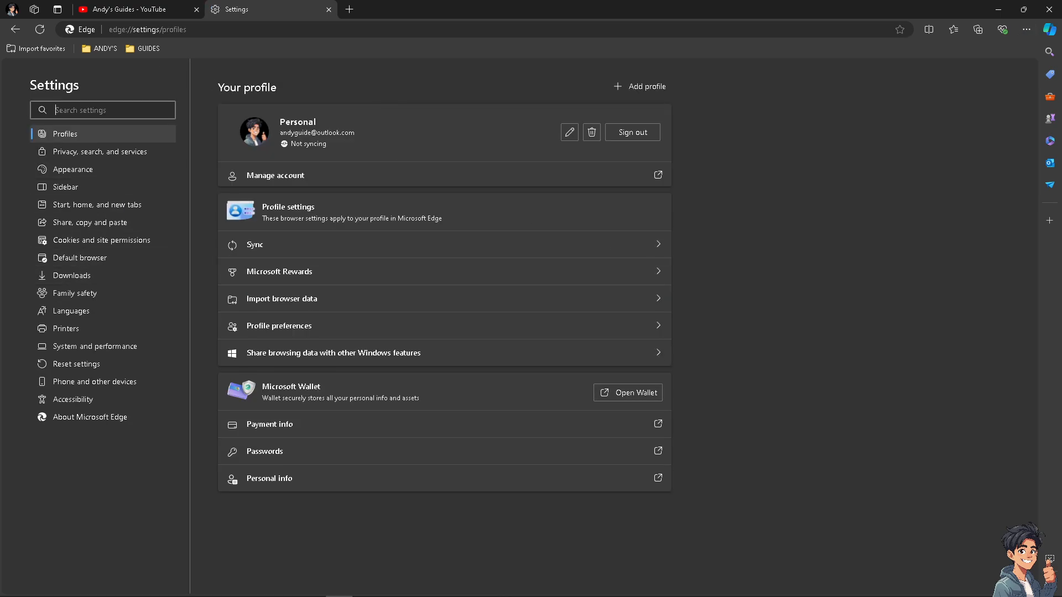
click(1025, 29)
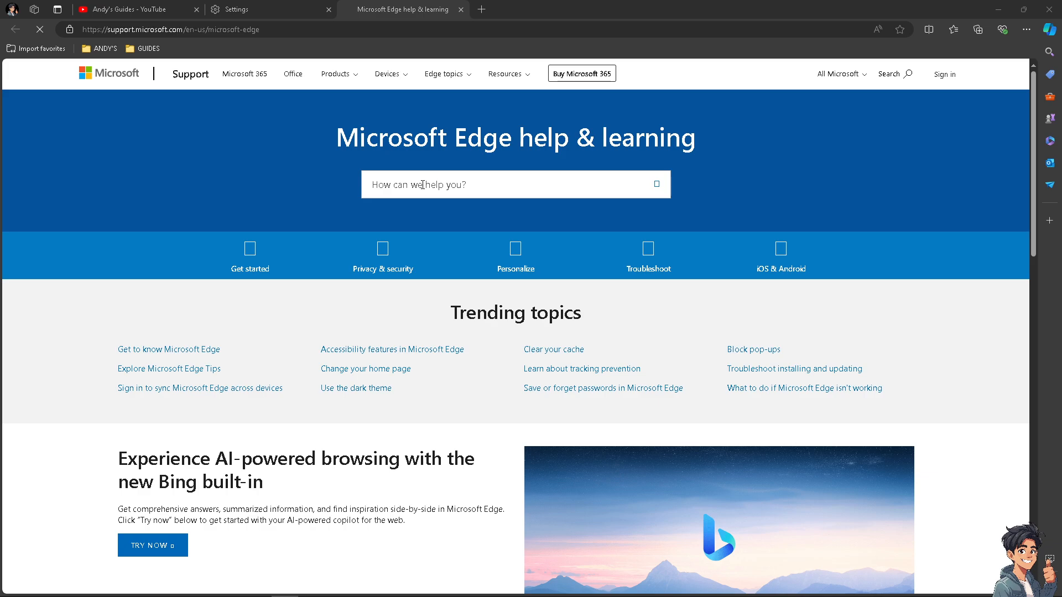
- Search support for 'How To Remove Microsoft Account From Edge Browser' and view results page 2
text(How To Remove Microsoft Account From Edge Browser)
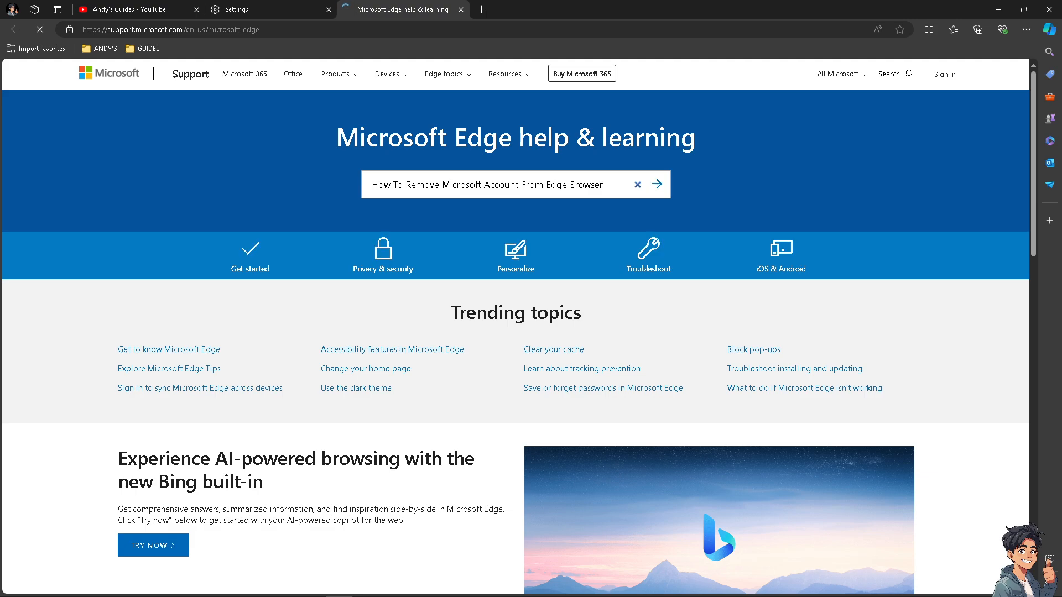
click(655, 184)
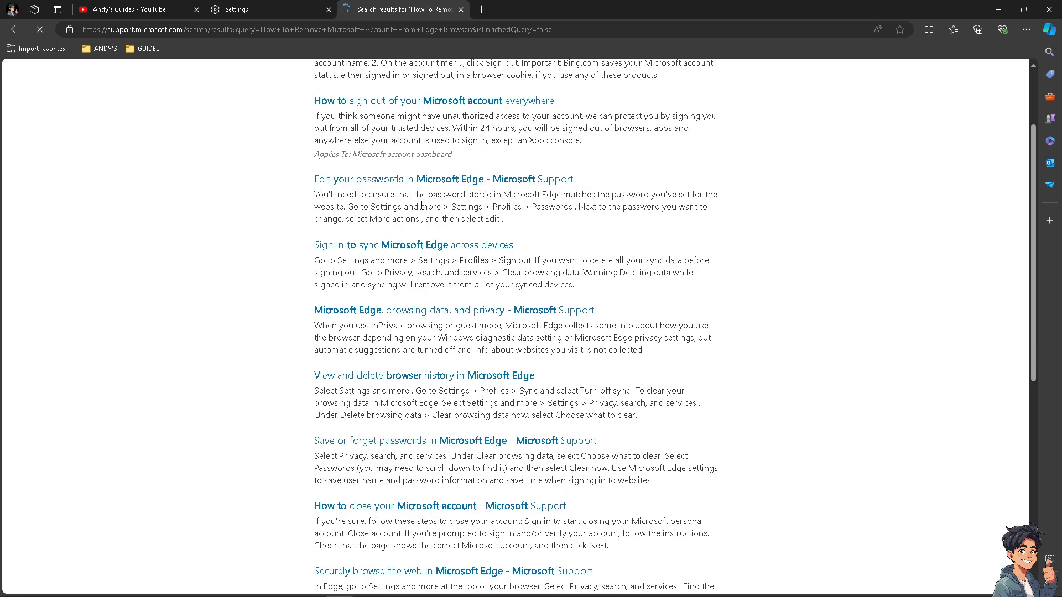
scroll(down, 3)
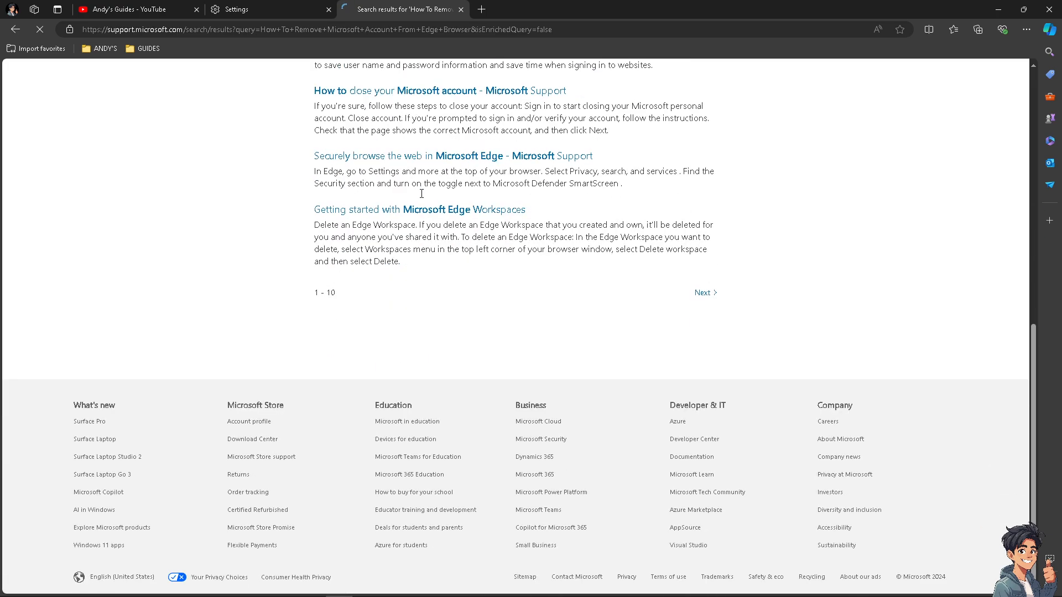
mouse_move(702, 293)
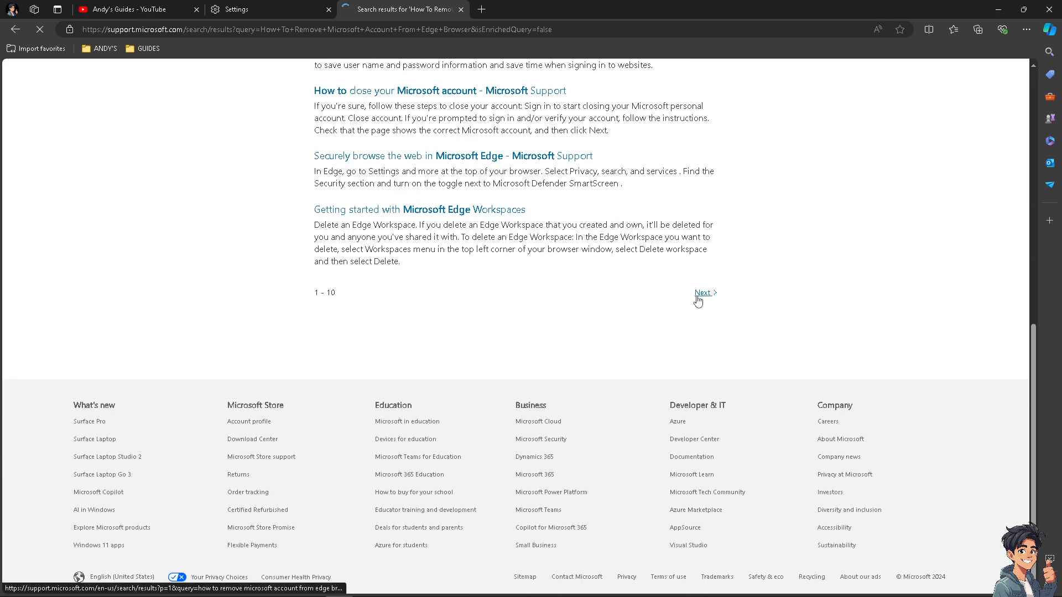
click(702, 292)
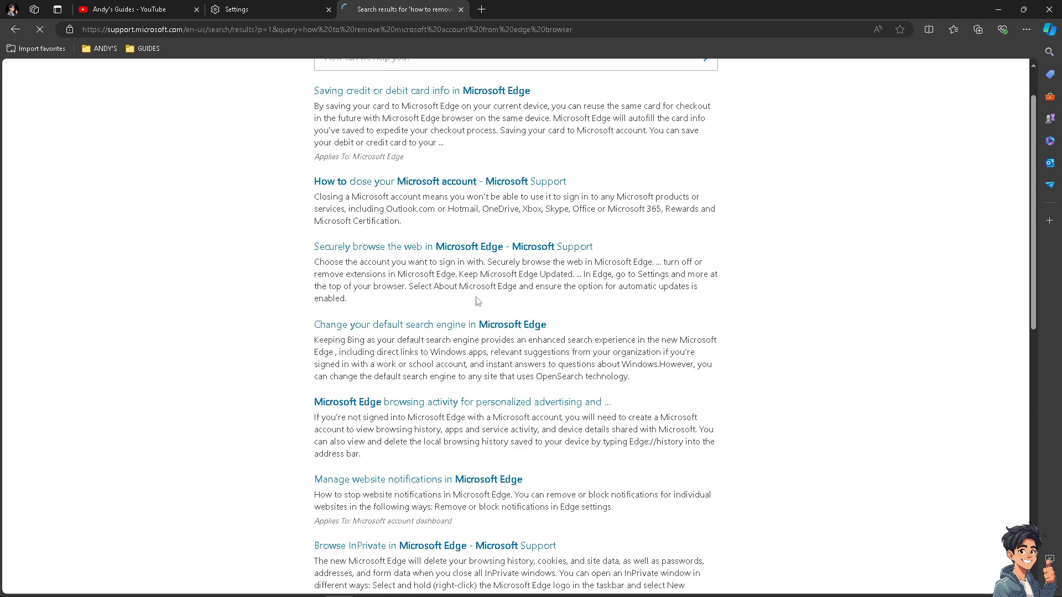
- Open the Contact Microsoft page from the support site footer
scroll(down, 3)
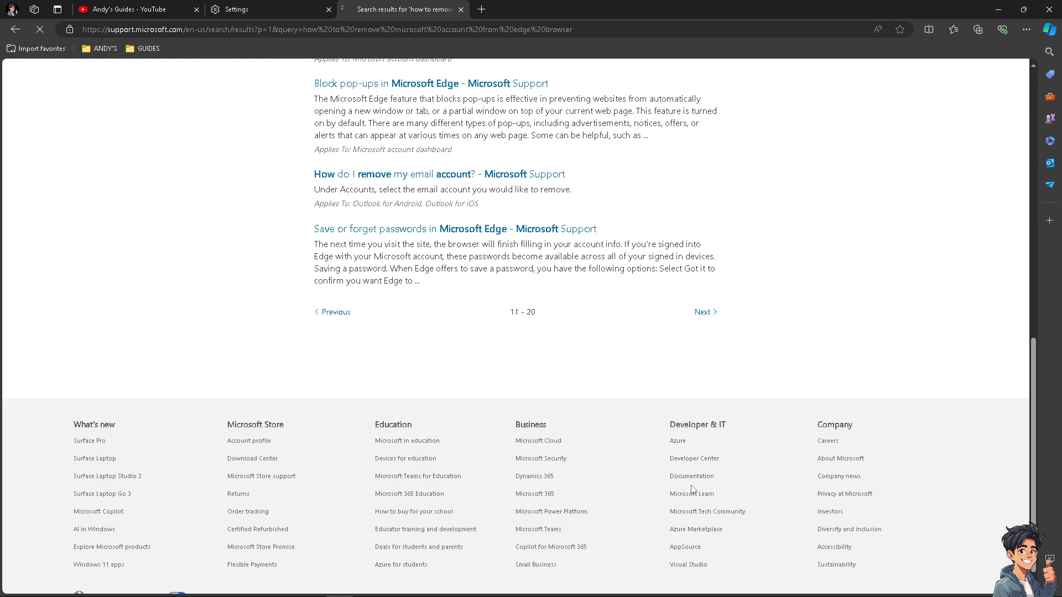
scroll(down, 3)
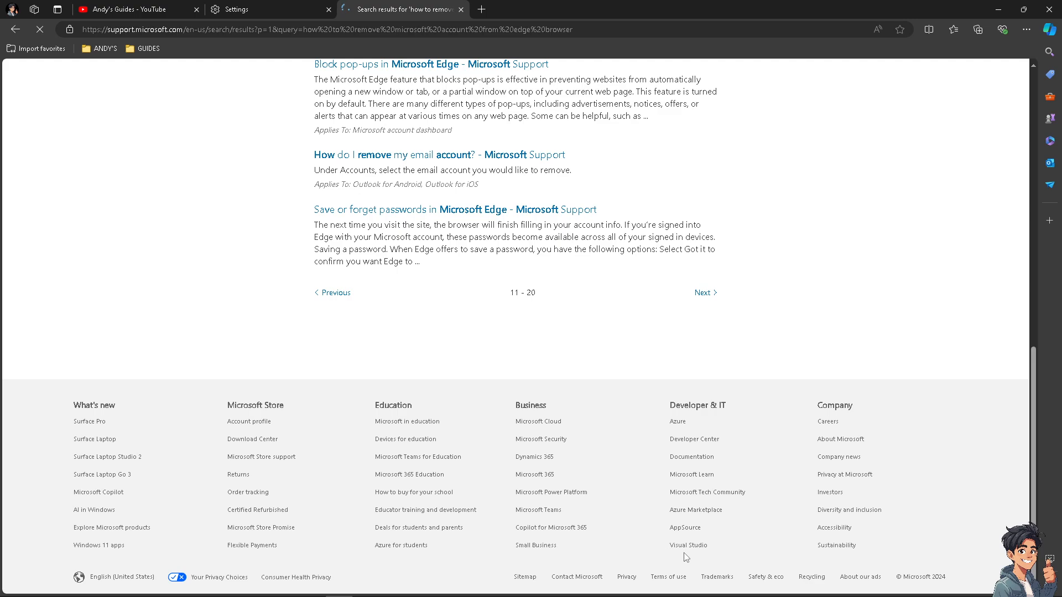
mouse_move(576, 576)
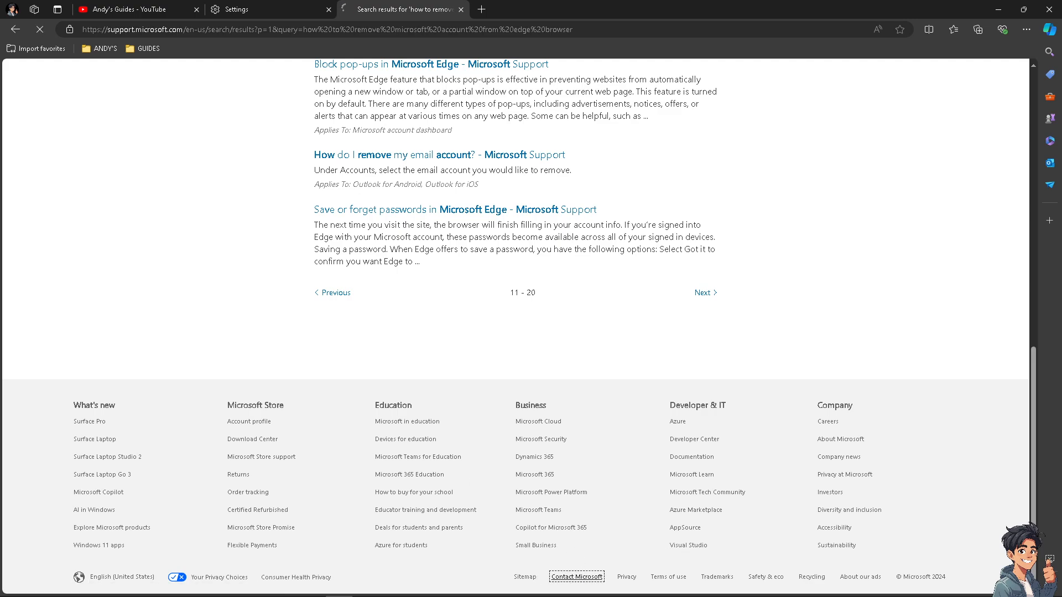
click(576, 576)
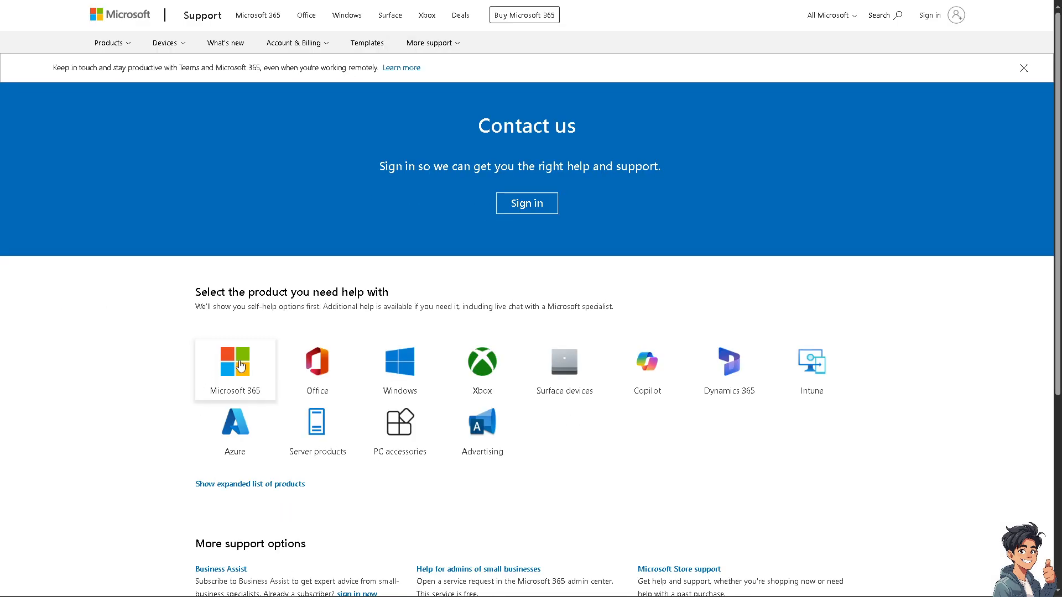
mouse_move(329, 370)
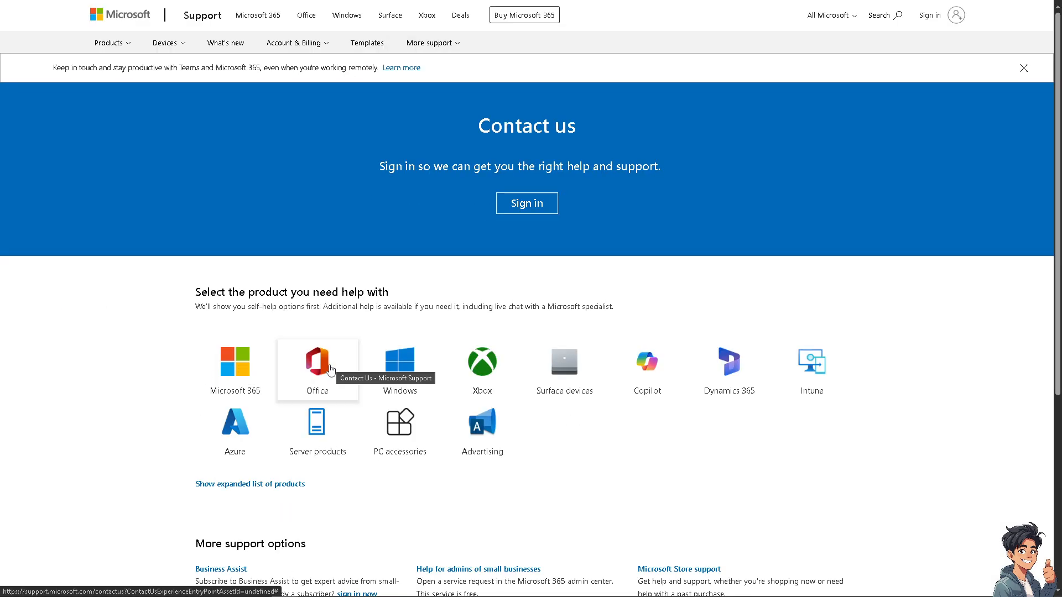
mouse_move(482, 369)
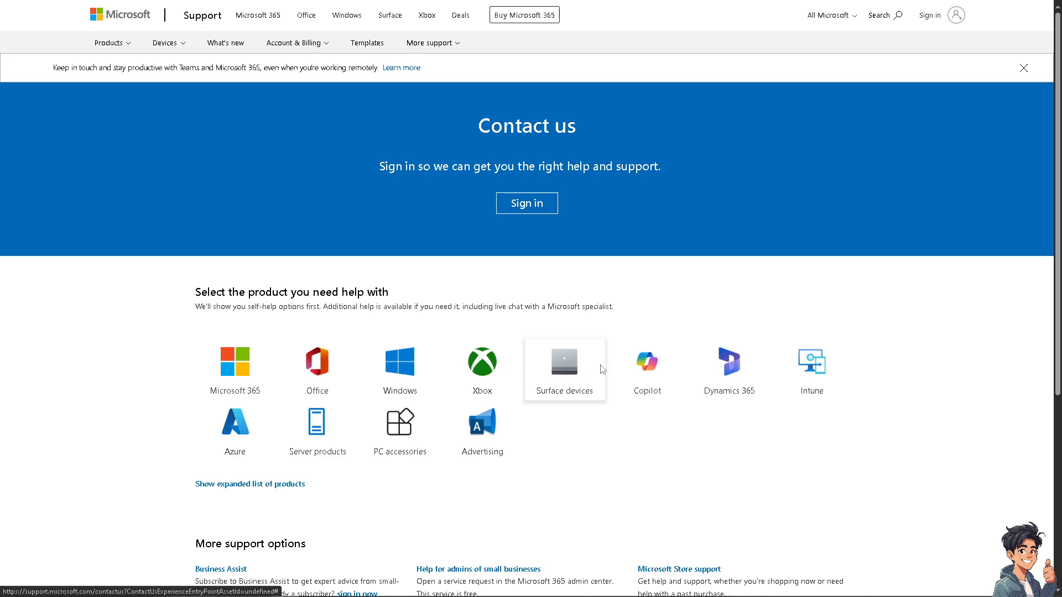
mouse_move(694, 370)
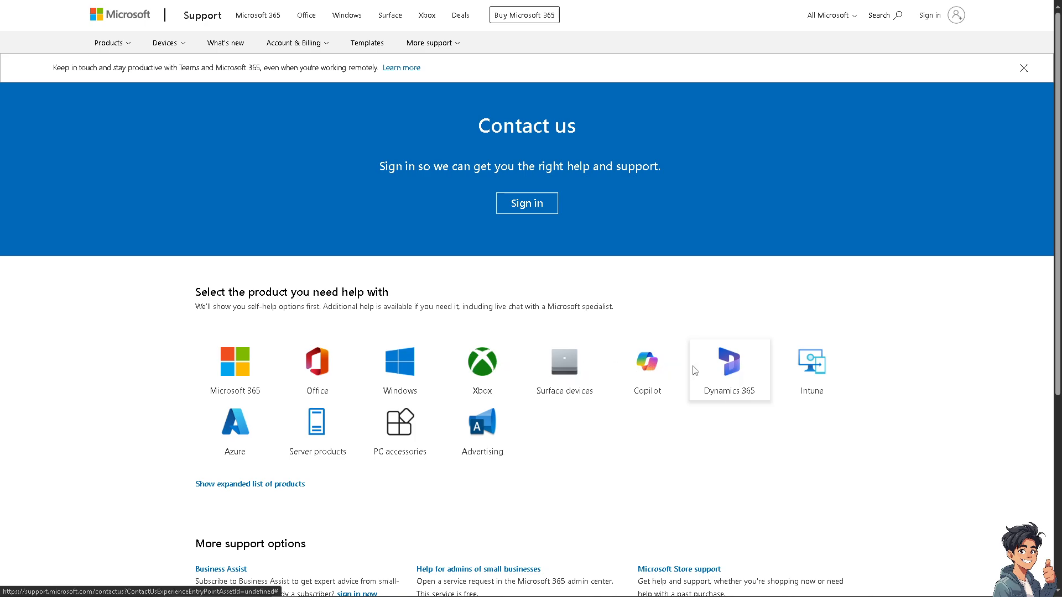
mouse_move(811, 369)
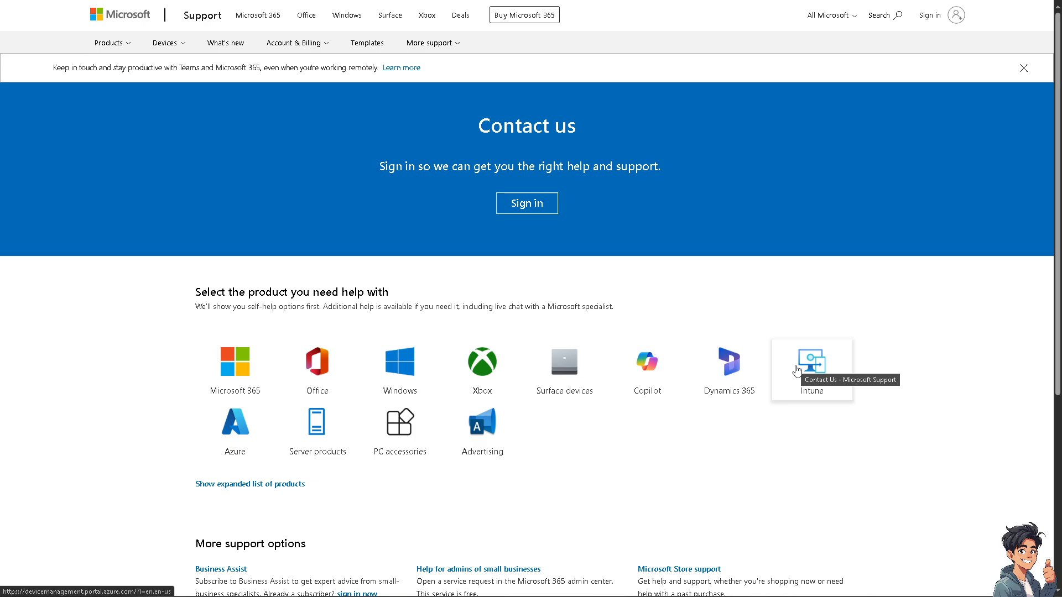
mouse_move(483, 423)
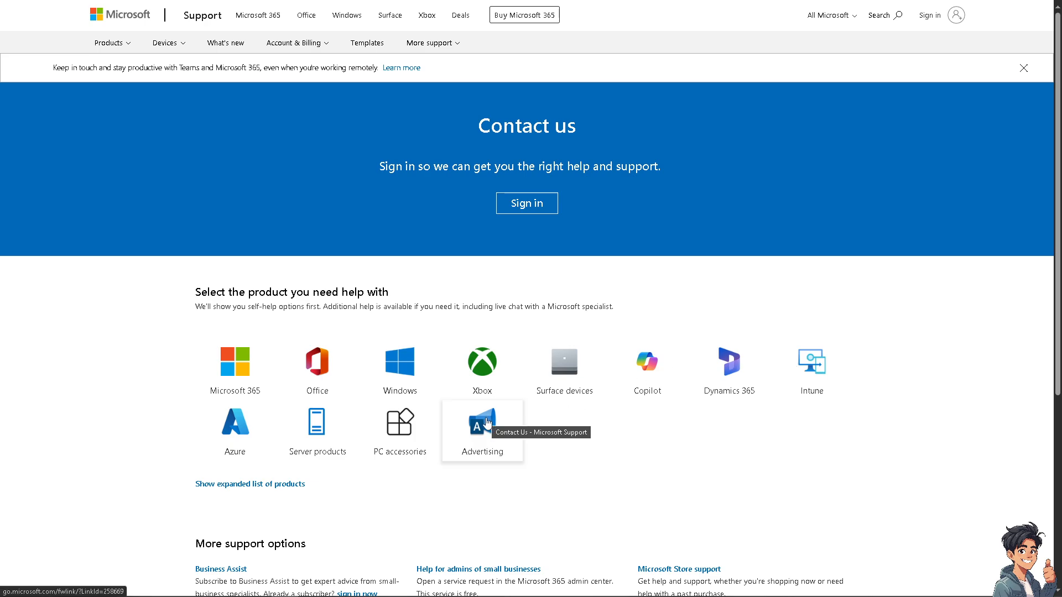
mouse_move(400, 424)
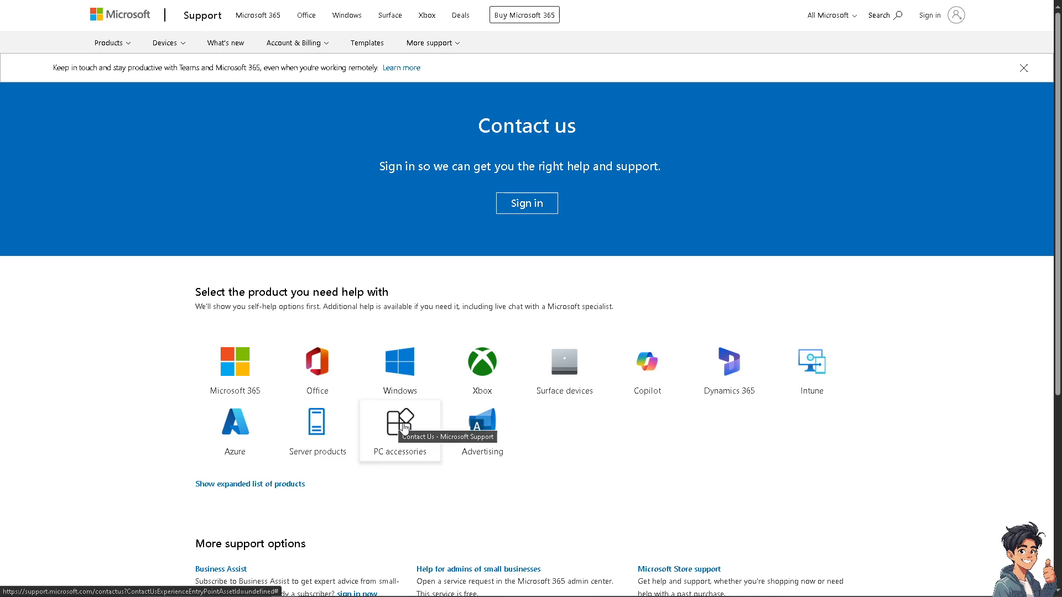
mouse_move(234, 431)
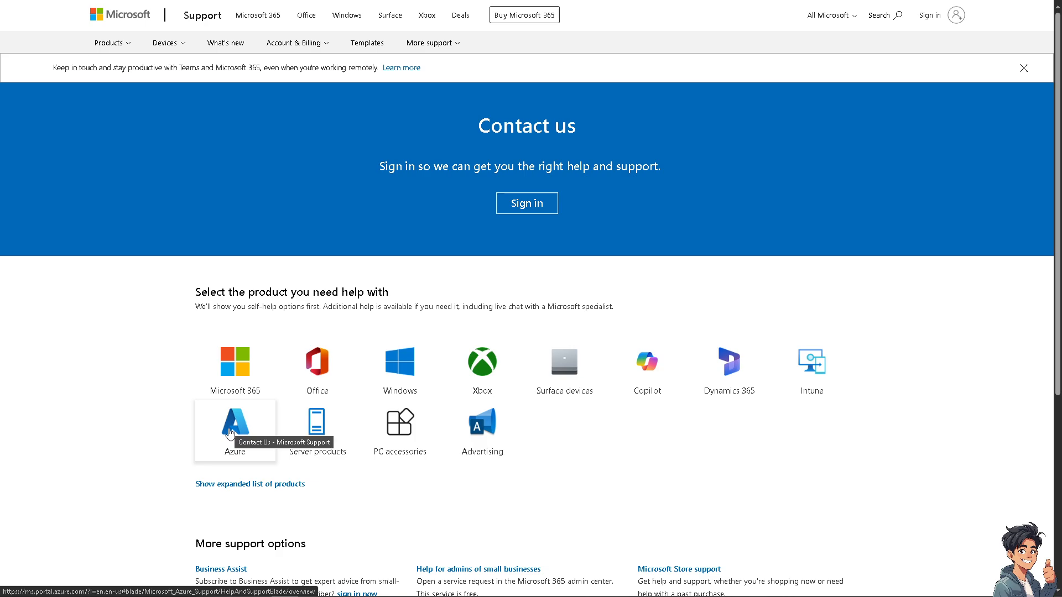
mouse_move(482, 370)
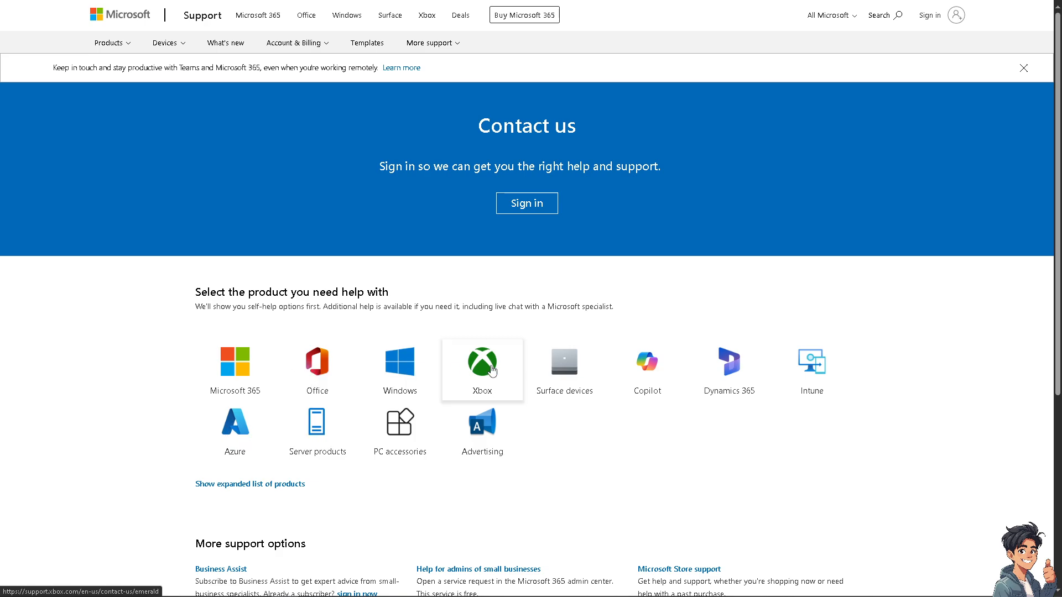